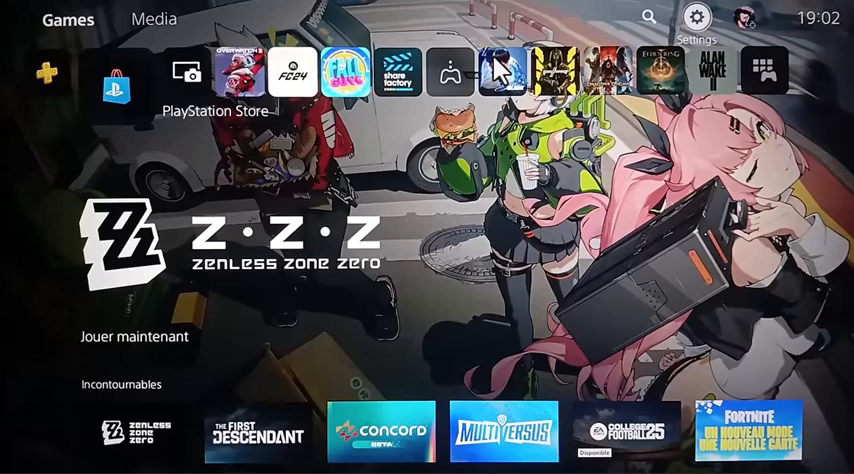
mouse_move(696, 162)
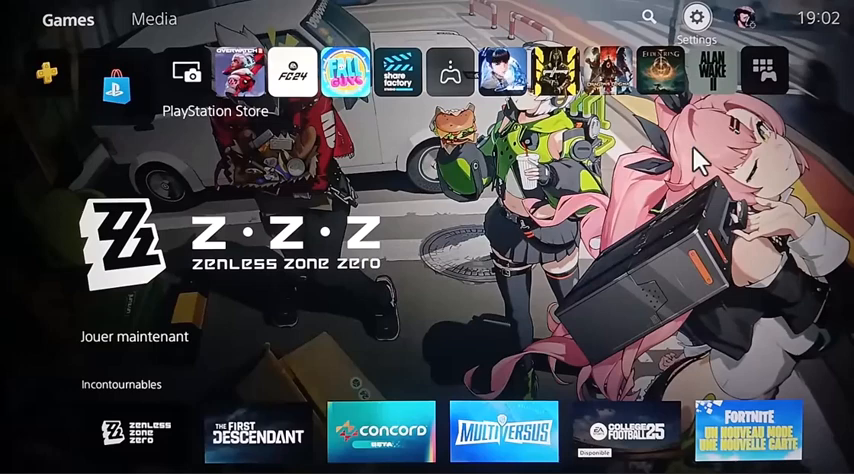
mouse_move(58, 108)
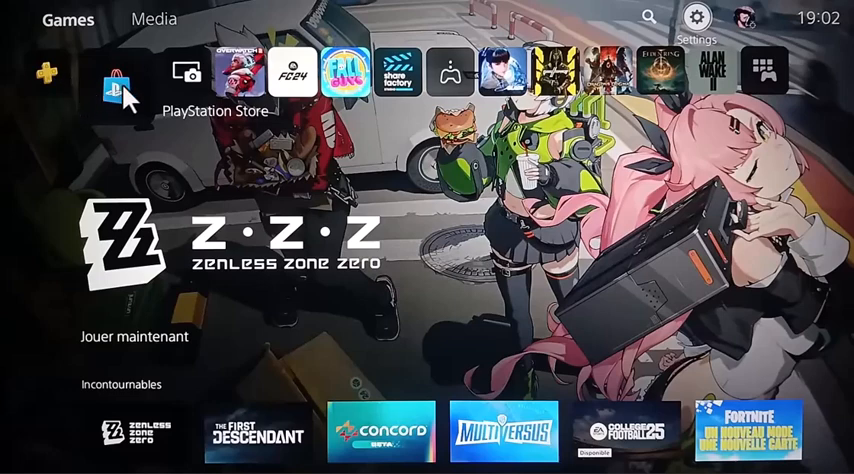
mouse_move(600, 196)
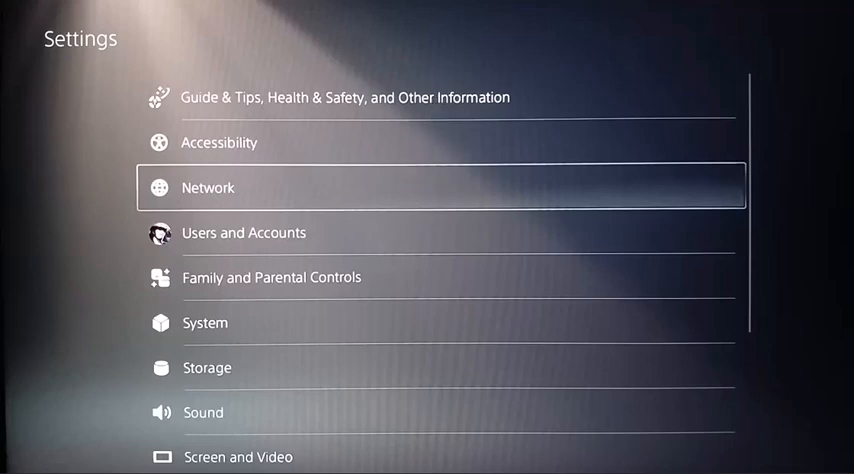
Go to the Network settings page showing Connect to the Internet and Set Up Internet Connection
click(208, 188)
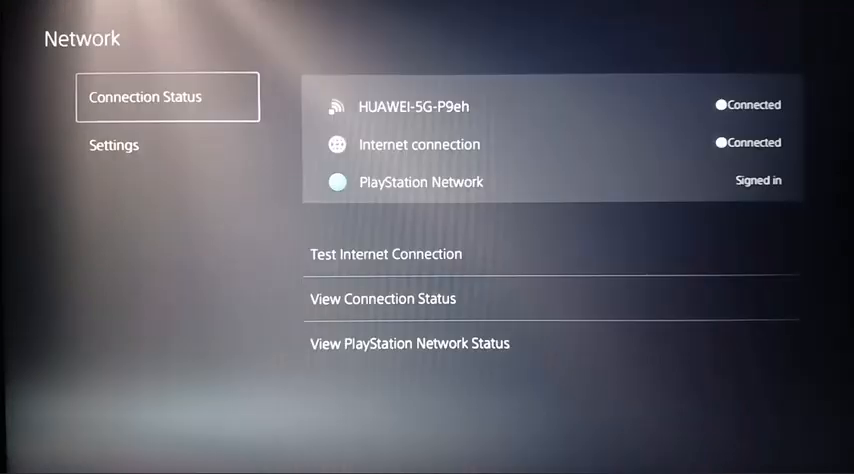
mouse_move(82, 238)
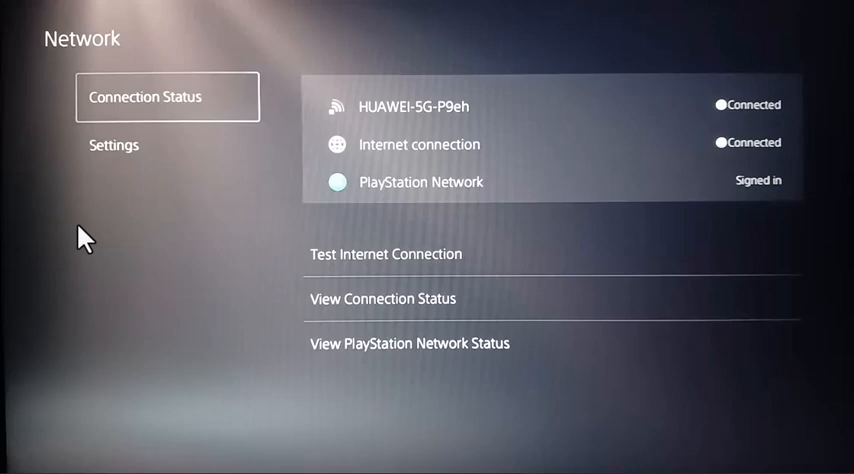
click(112, 144)
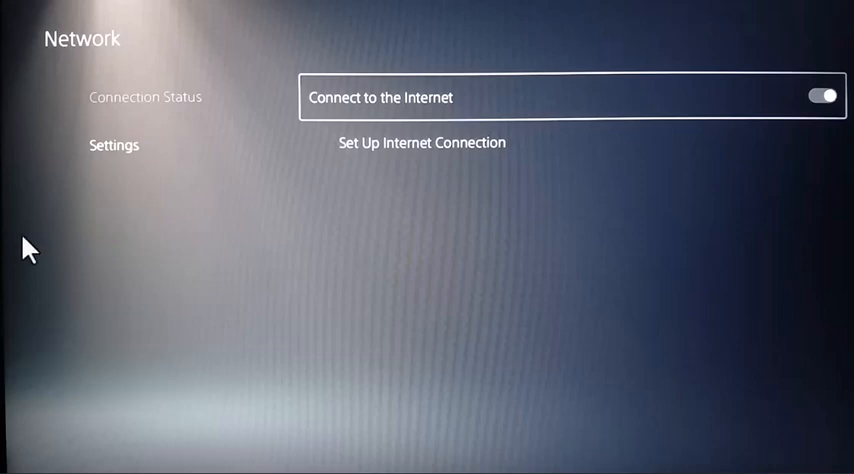
Show the registered networks list with HUAWEI-5G-P9eh connected
click(420, 142)
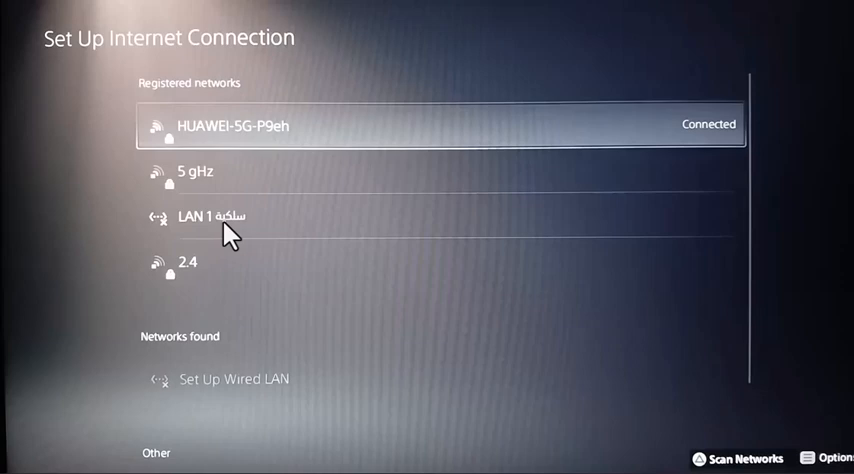
mouse_move(30, 252)
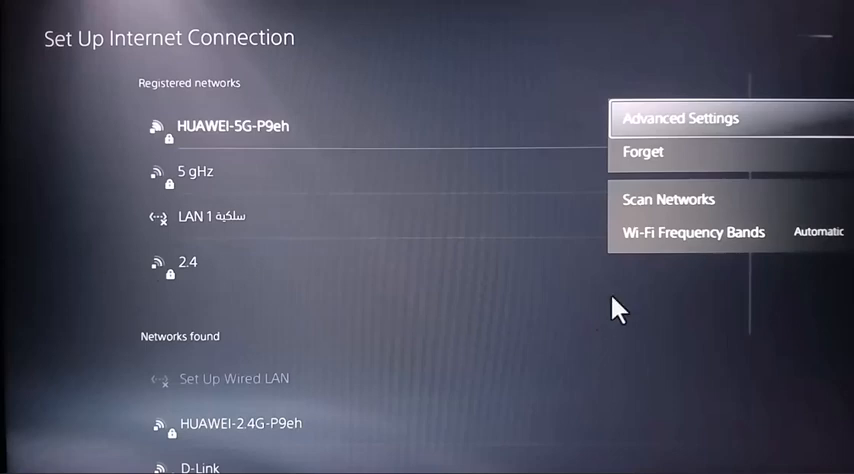
mouse_move(812, 332)
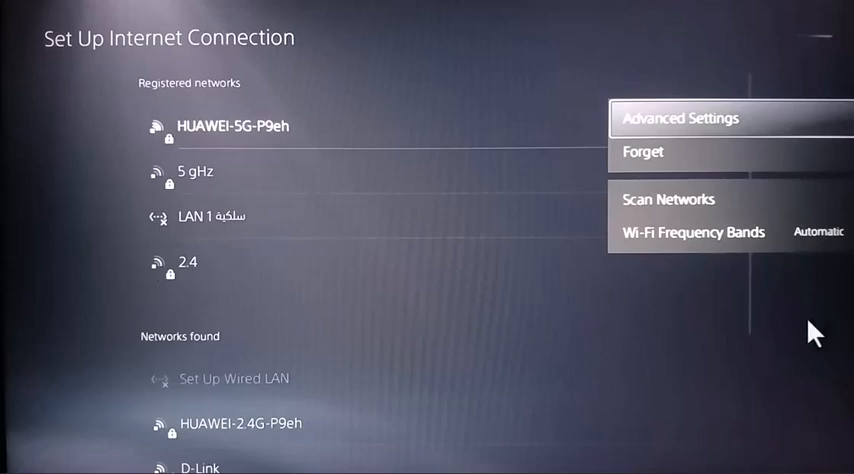
mouse_move(148, 238)
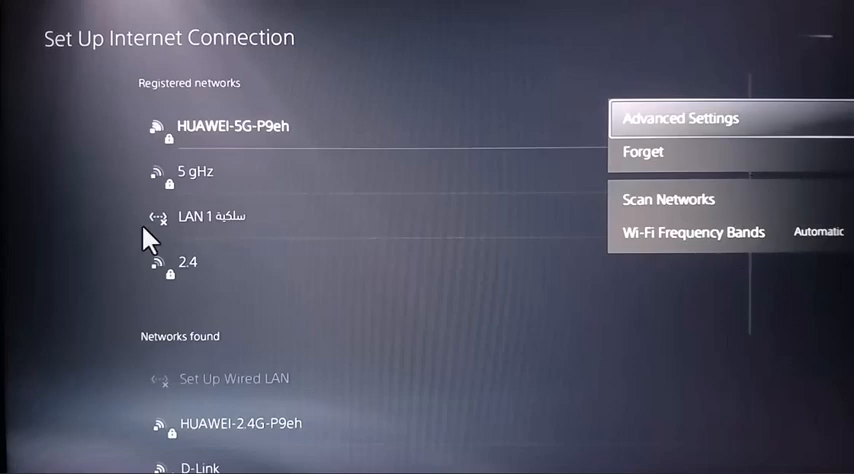
Show Advanced Settings for HUAWEI-5G-P9eh with manual DNS 8.8.8.8 and 8.8.4.4
click(680, 118)
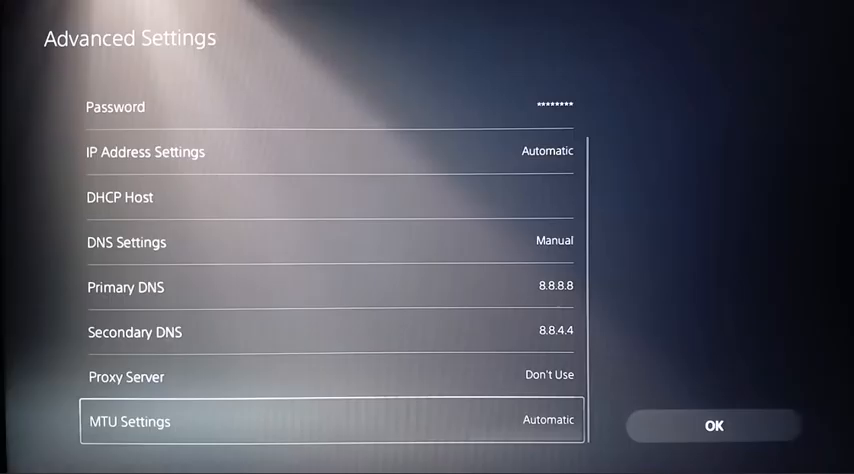
mouse_move(350, 400)
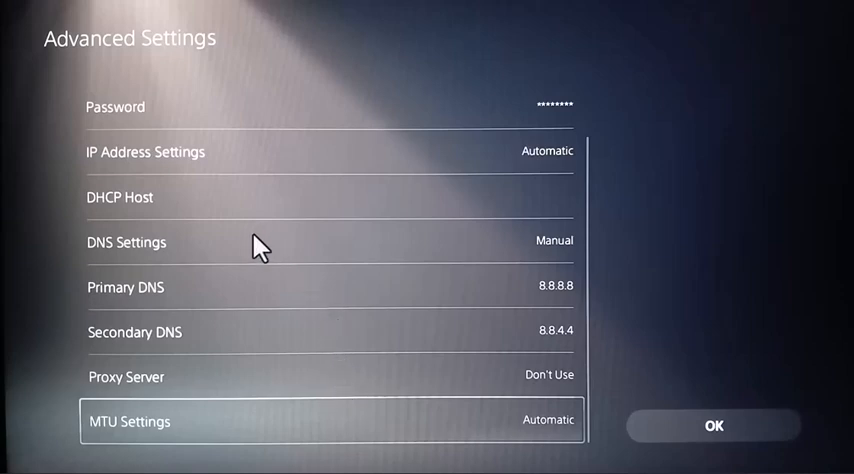
mouse_move(256, 356)
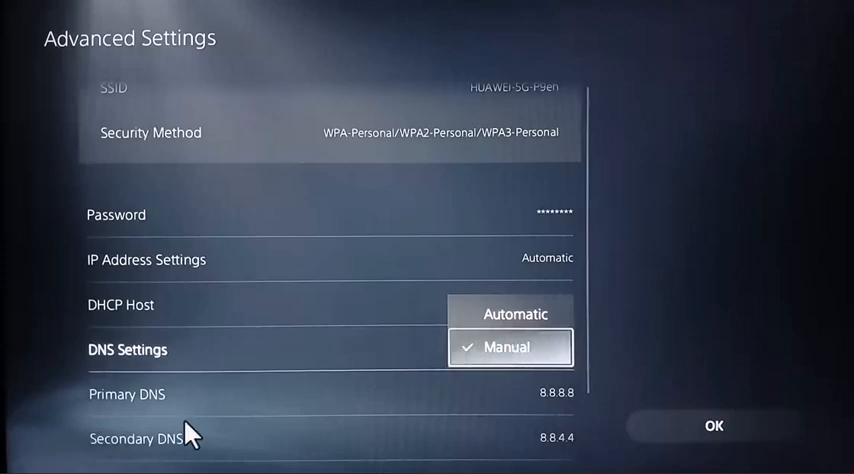
mouse_move(328, 408)
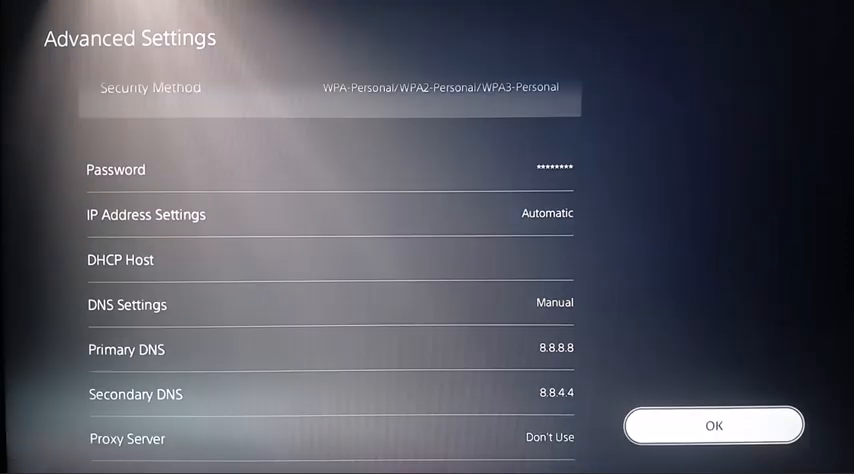
mouse_move(180, 420)
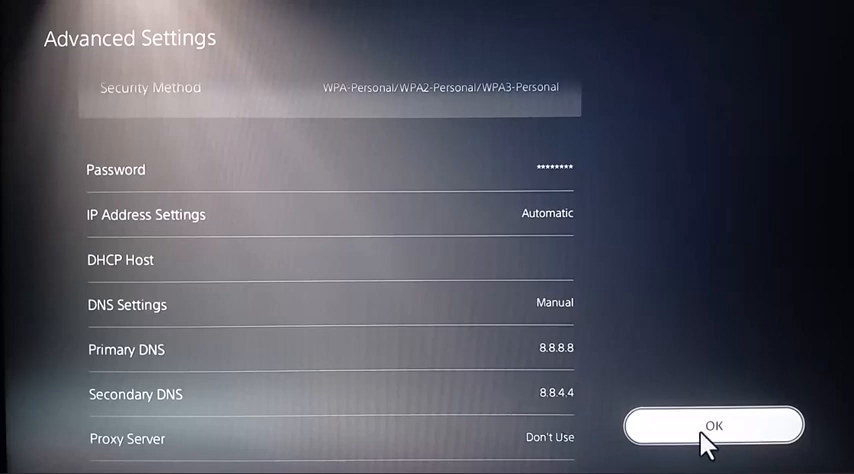
mouse_move(704, 436)
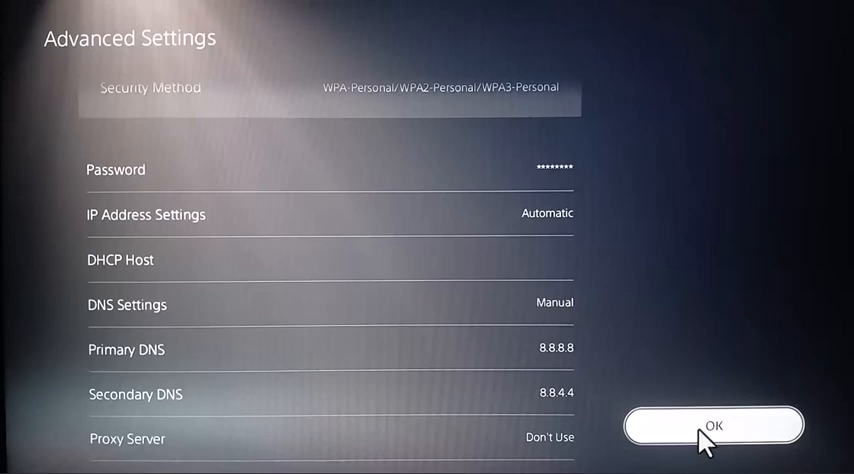